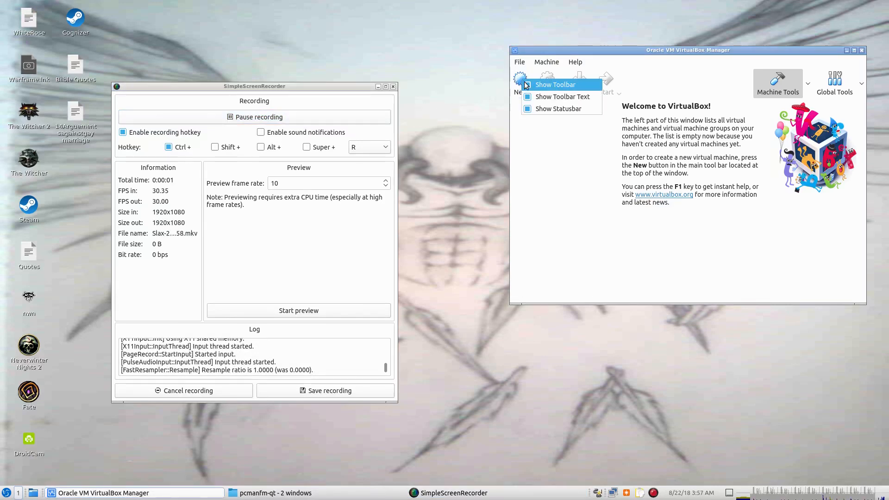
# - Start a new virtual machine named Slax with 8192 MB of memory
pyautogui.click(520, 78)
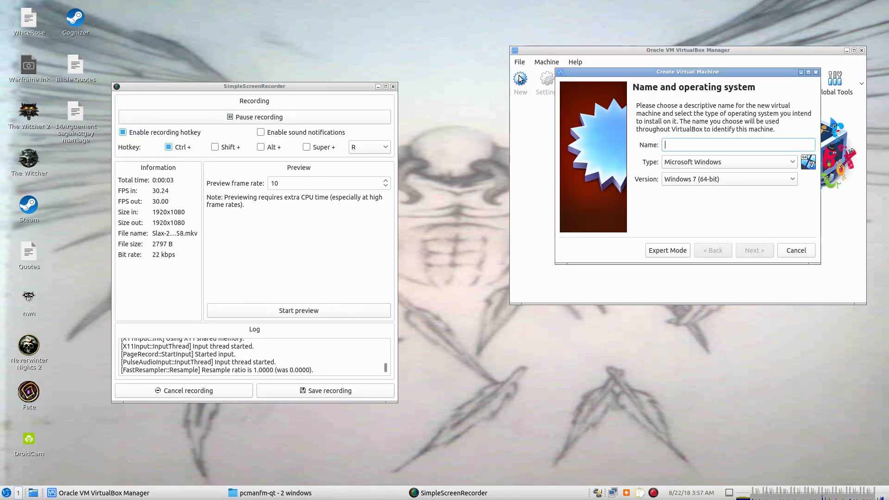
pyautogui.write('Sl')
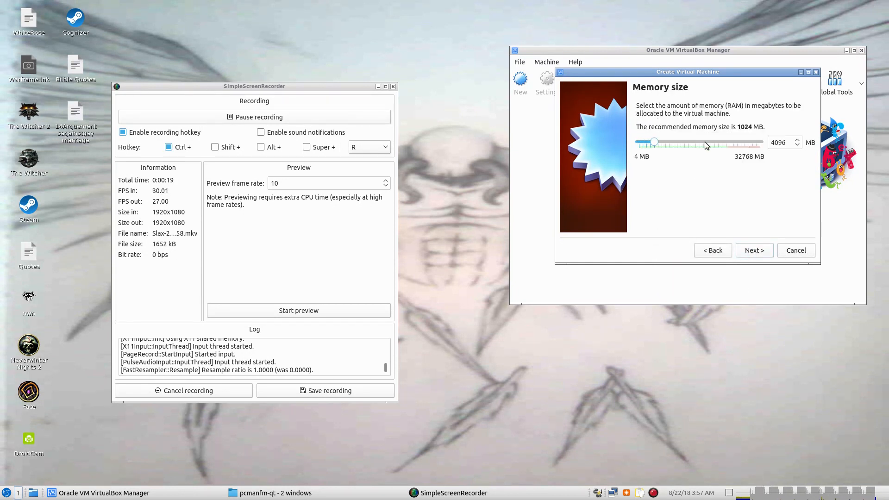
pyautogui.moveTo(654, 142); pyautogui.dragTo(673, 142)
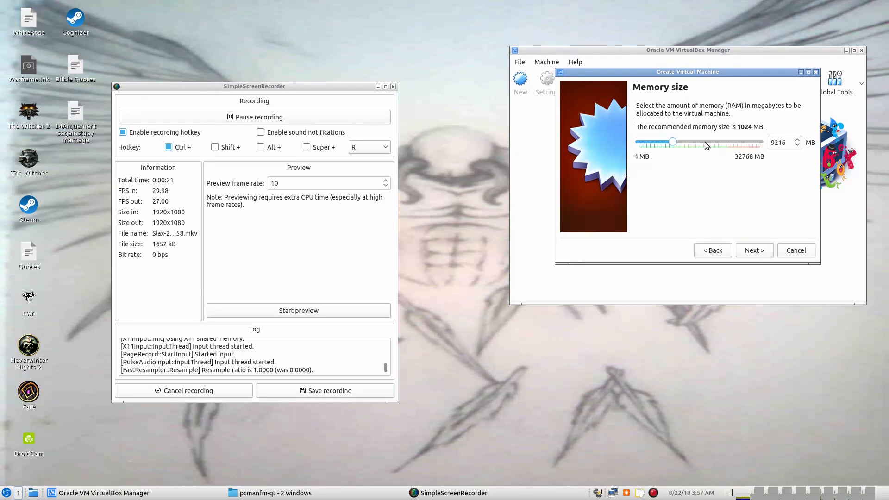
pyautogui.moveTo(672, 142); pyautogui.dragTo(667, 142)
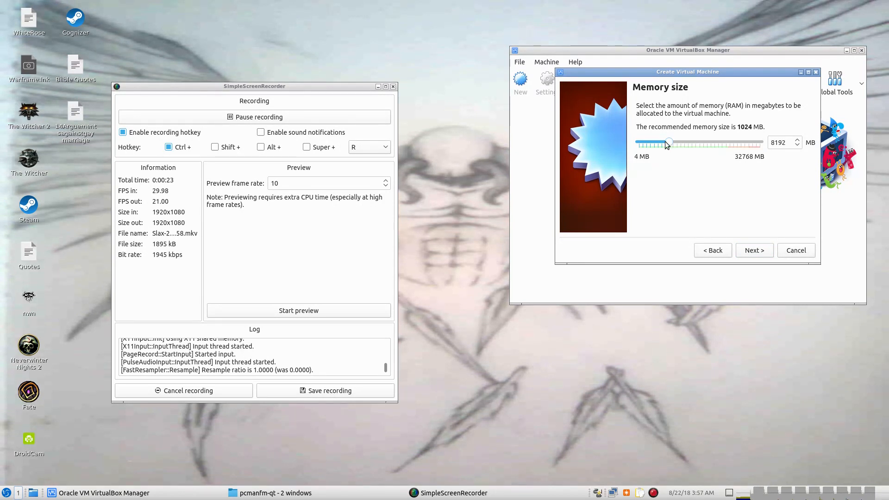
# - Add a new 40 GB VDI virtual hard disk and create the machine
pyautogui.click(753, 250)
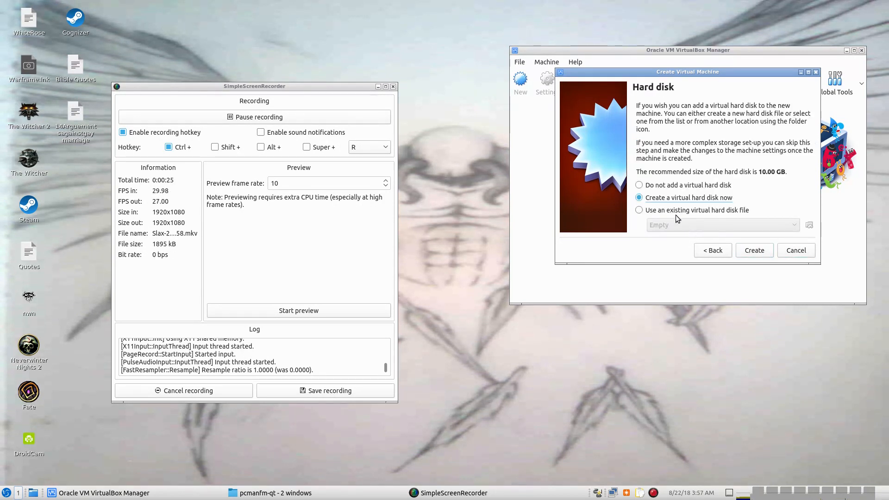
pyautogui.click(754, 250)
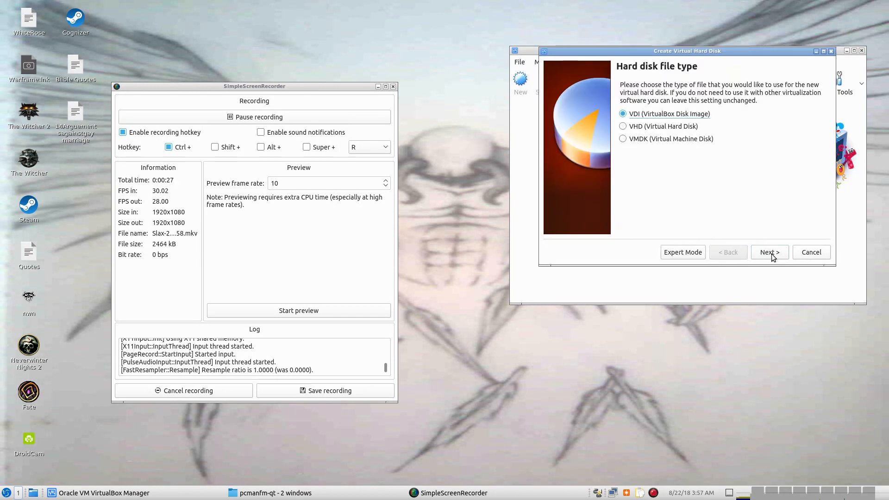
pyautogui.click(770, 251)
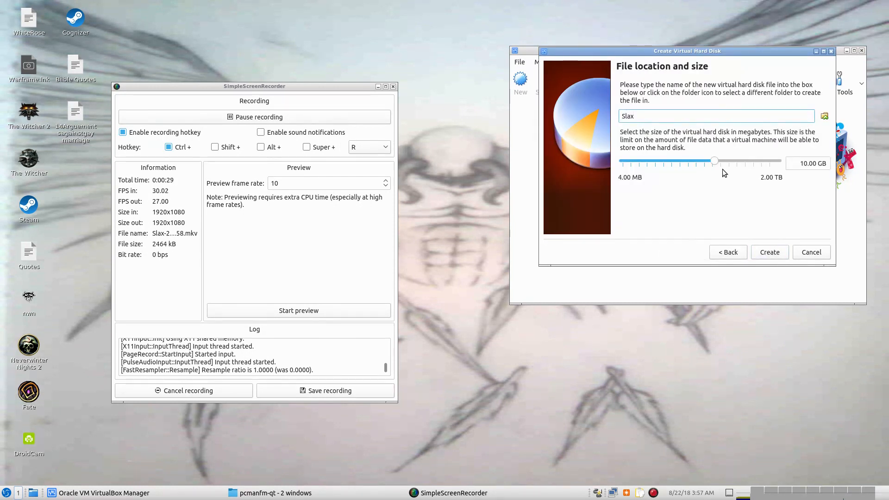
pyautogui.moveTo(715, 162); pyautogui.dragTo(731, 162)
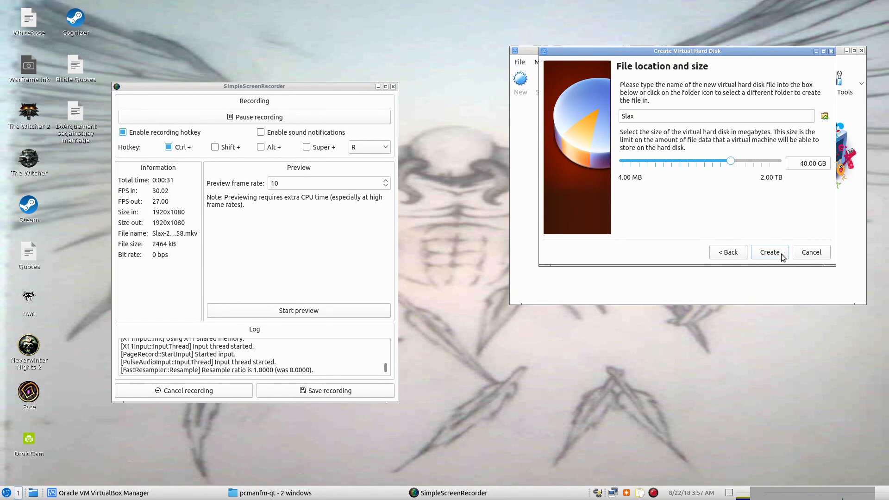
pyautogui.click(769, 252)
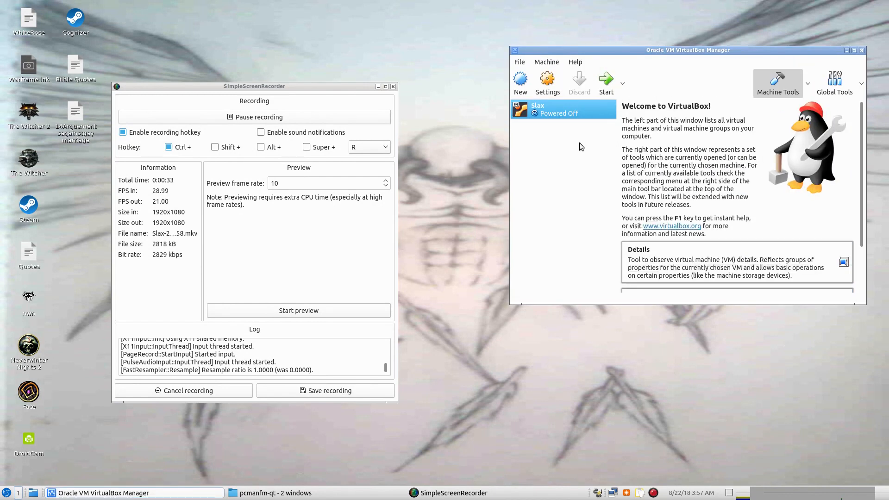
# - Start Slax and boot it from the slax-64bit-9.5.0.iso disk image
pyautogui.click(606, 78)
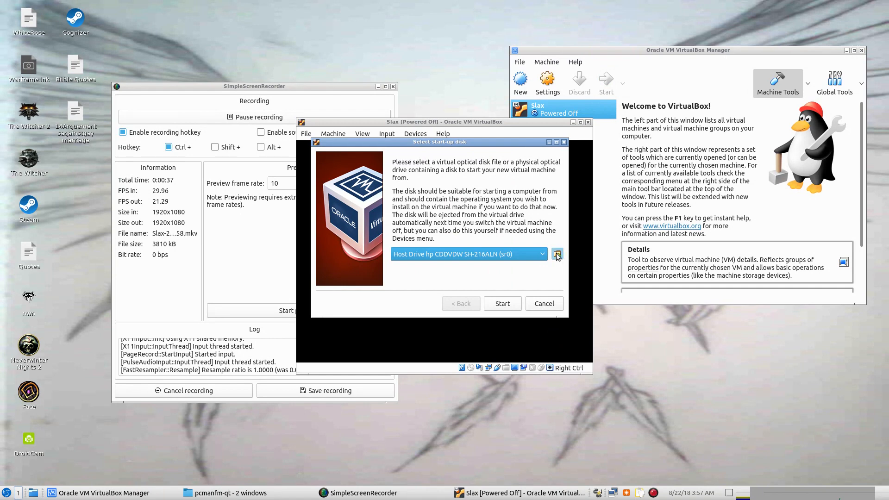
pyautogui.click(557, 253)
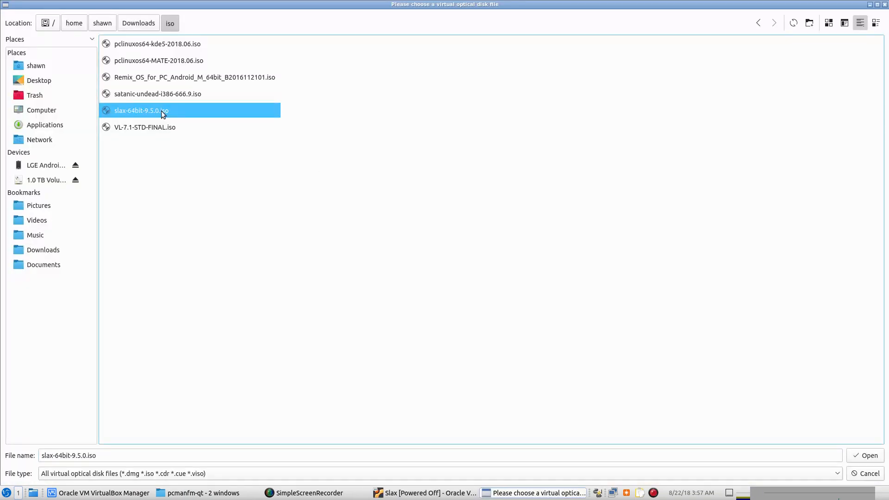
pyautogui.click(869, 455)
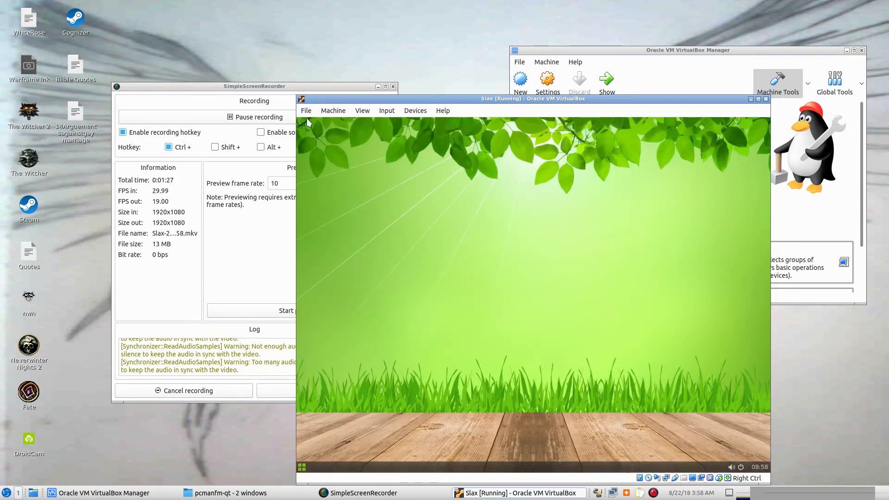
pyautogui.moveTo(683, 409)
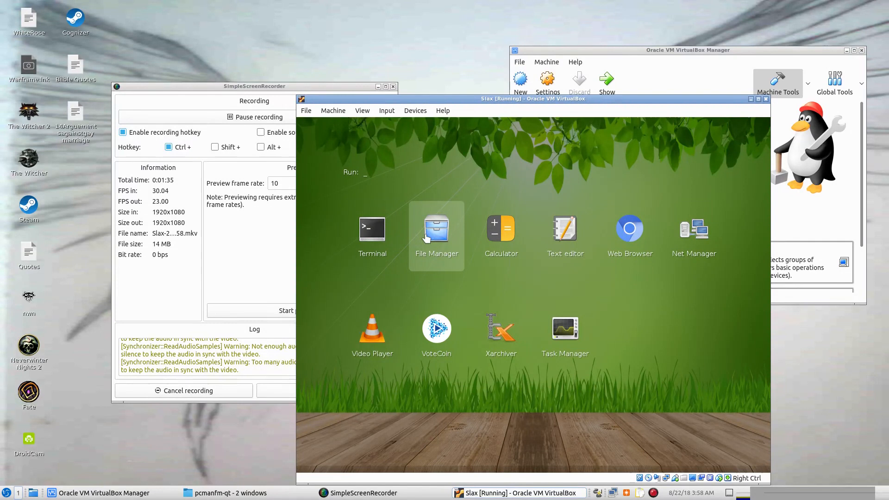
pyautogui.moveTo(466, 238)
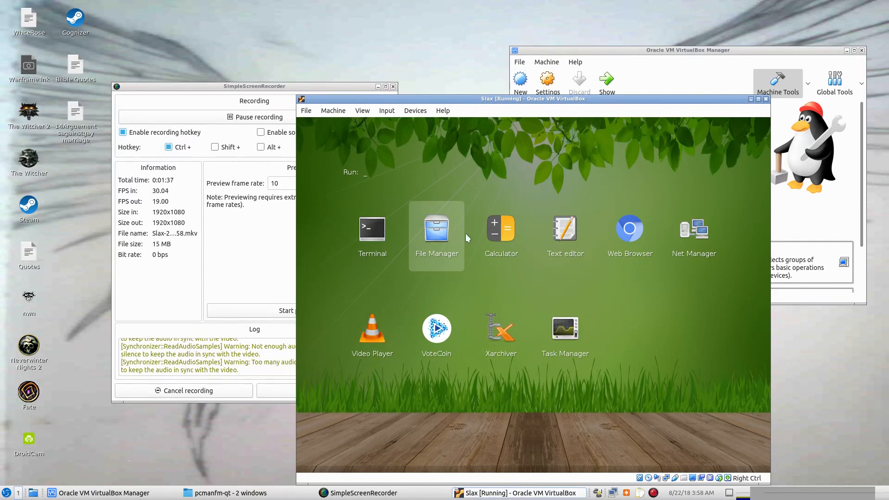
pyautogui.moveTo(694, 234)
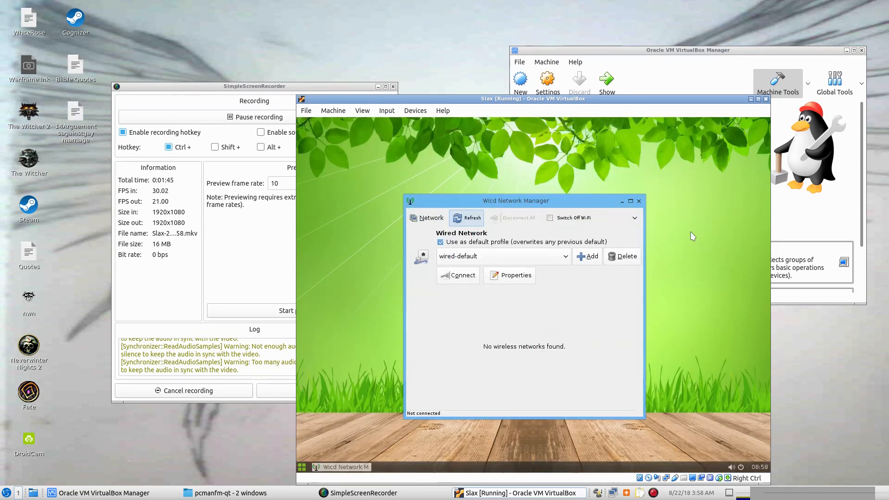
# - Close the Wicd Network Manager and launch the Task Manager app
pyautogui.click(458, 275)
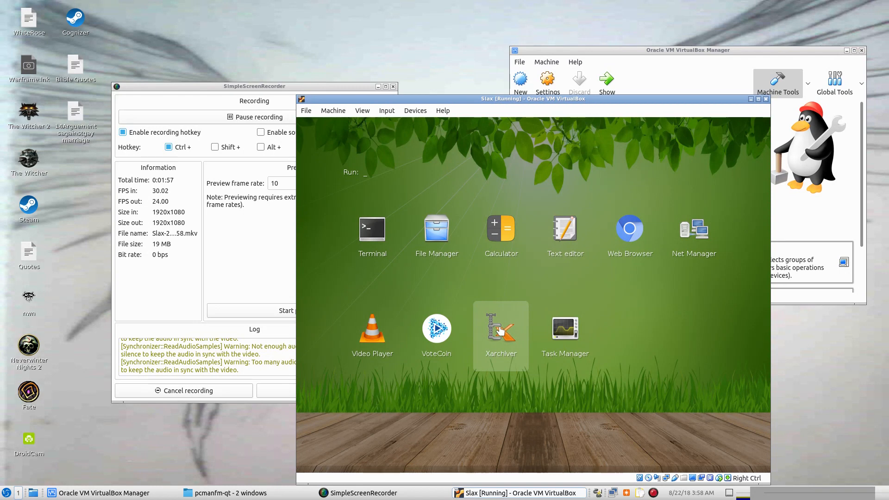
pyautogui.moveTo(552, 325)
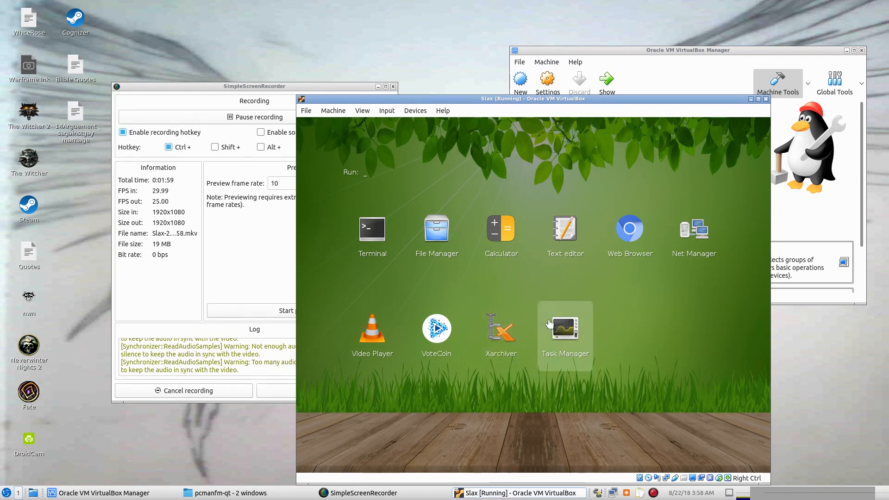
pyautogui.doubleClick(565, 328)
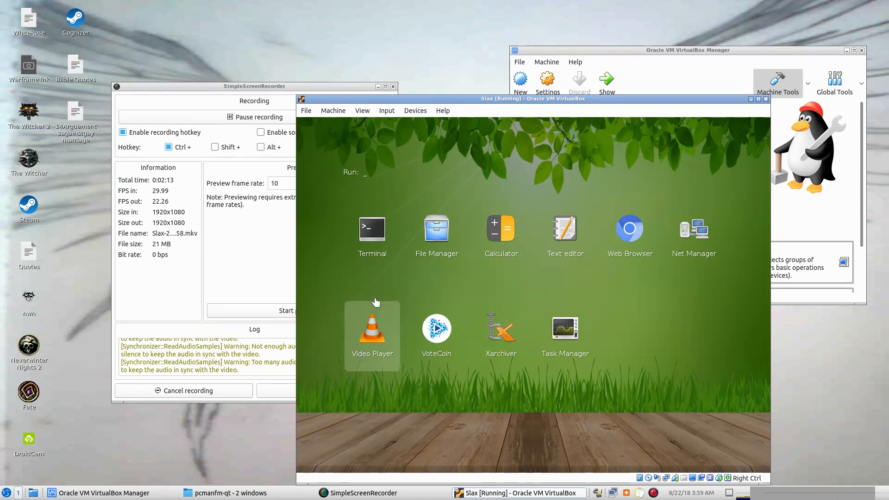
pyautogui.moveTo(373, 234)
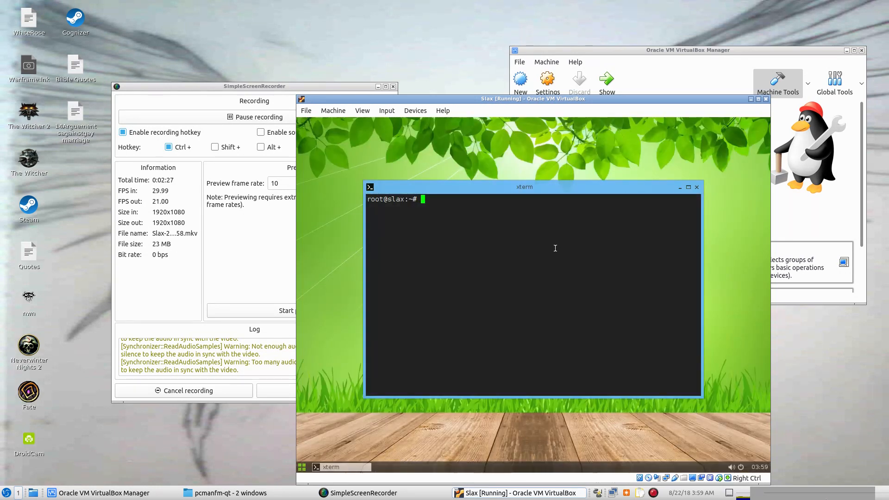
# - Run 'apt-get install synaptic' in xterm and confirm with y
pyautogui.write('apt')
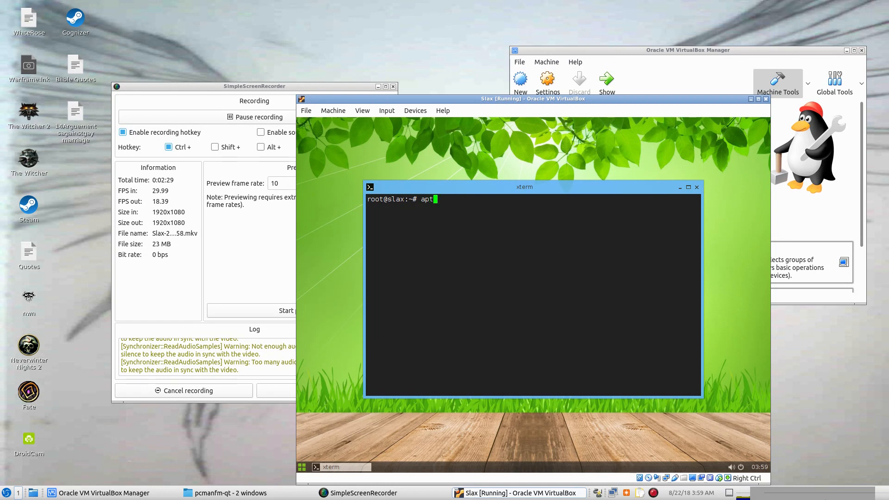
pyautogui.write('-get install sy')
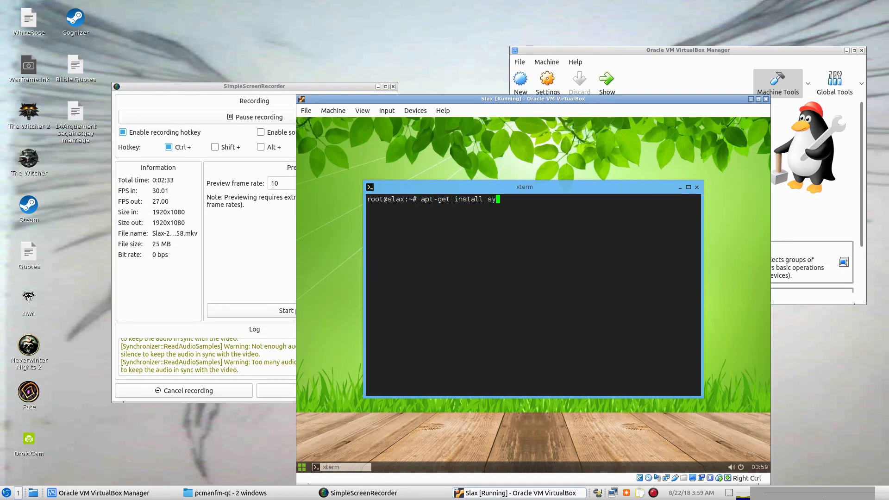
pyautogui.write('naptic')
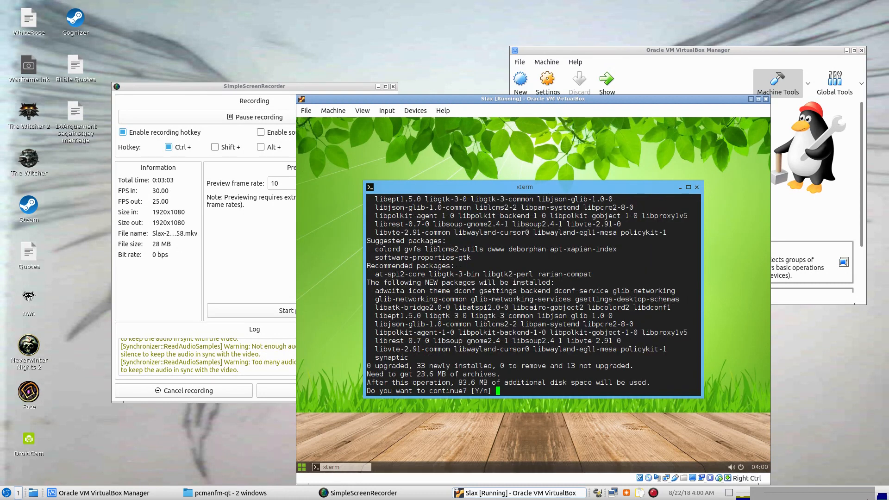
pyautogui.write('y')
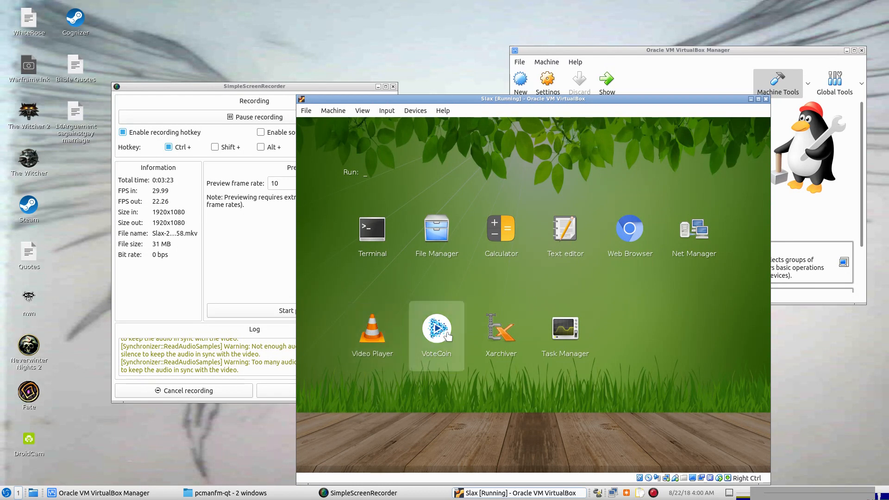
# - Decline the VoteCoin Wallet install and view the file manager's About information
pyautogui.doubleClick(437, 328)
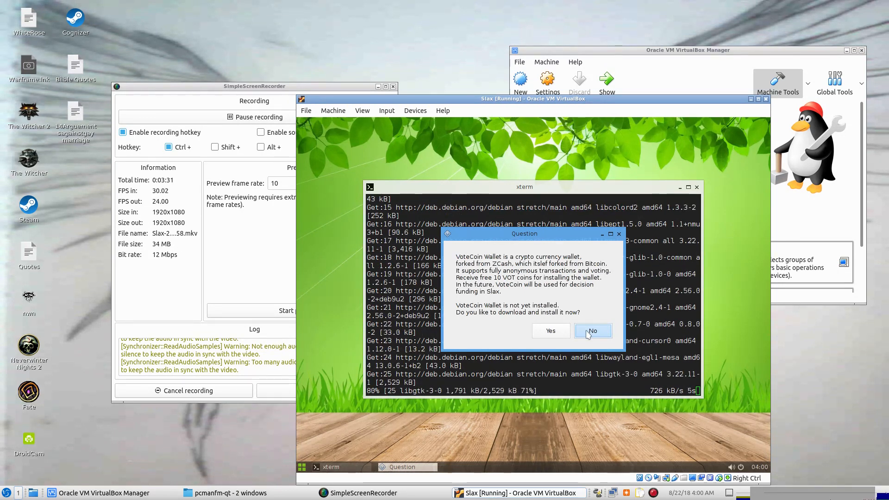
pyautogui.click(592, 330)
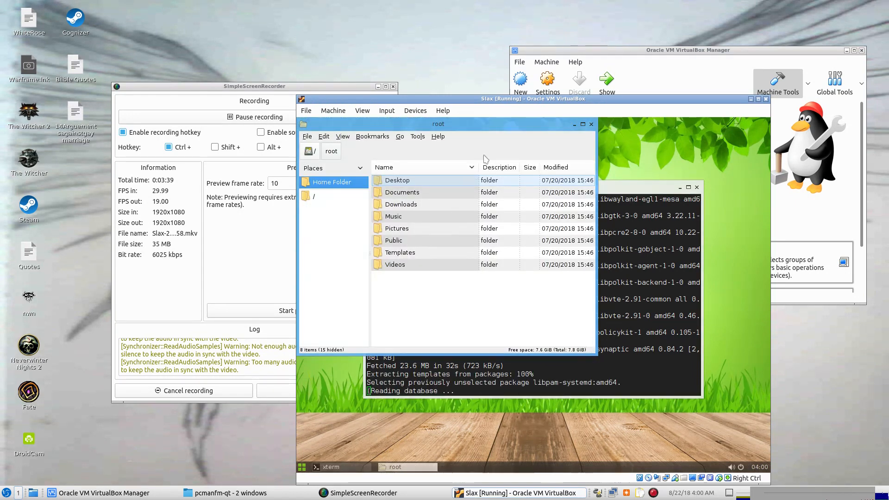
pyautogui.click(443, 110)
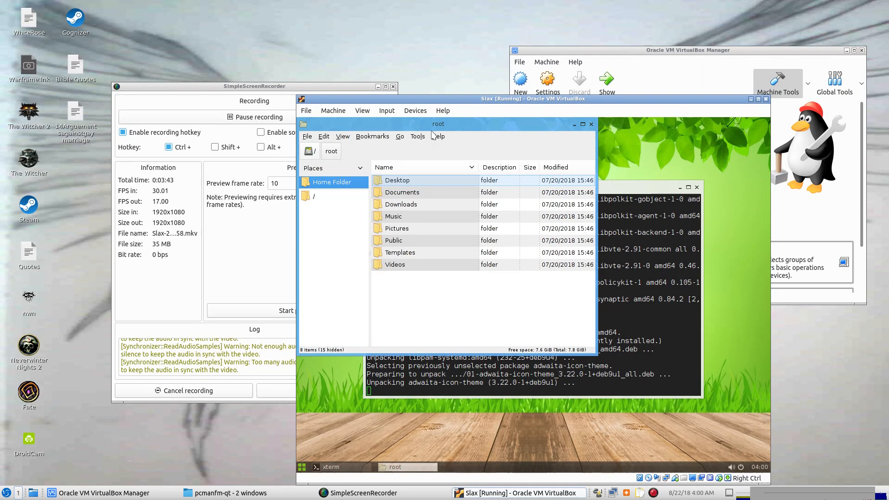
pyautogui.click(437, 136)
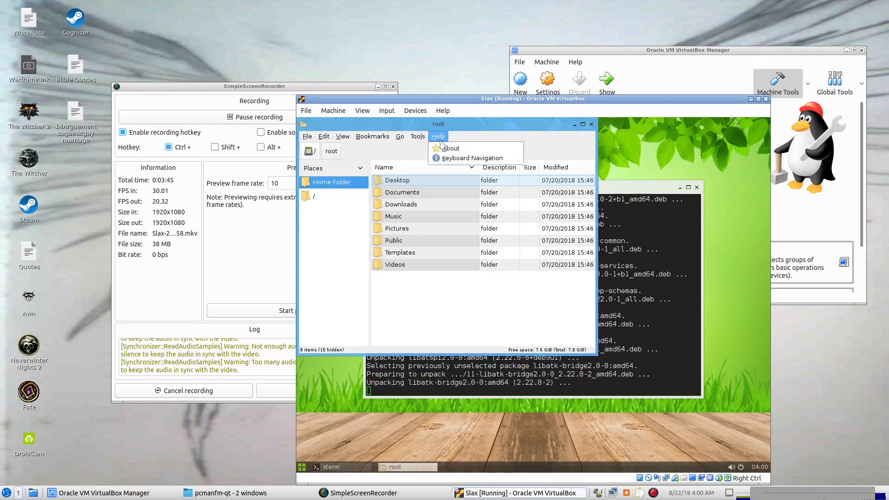
pyautogui.click(450, 148)
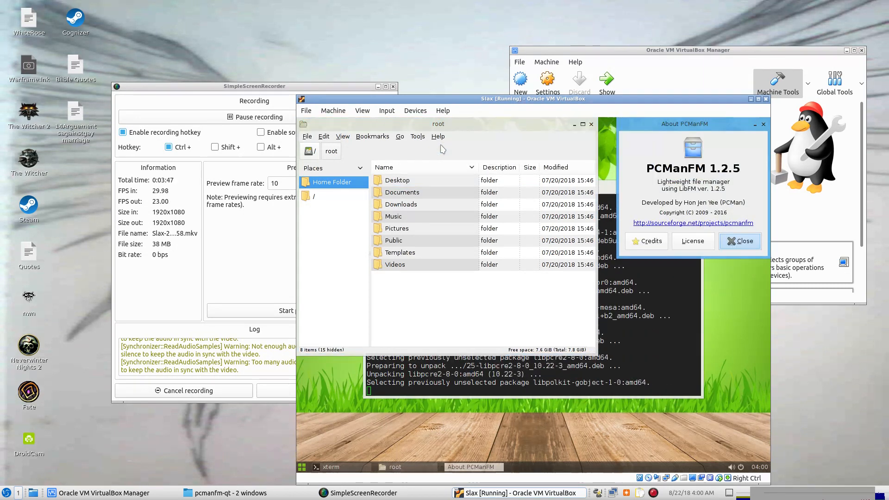
pyautogui.click(740, 240)
pyautogui.write('synaptic-pkexec')
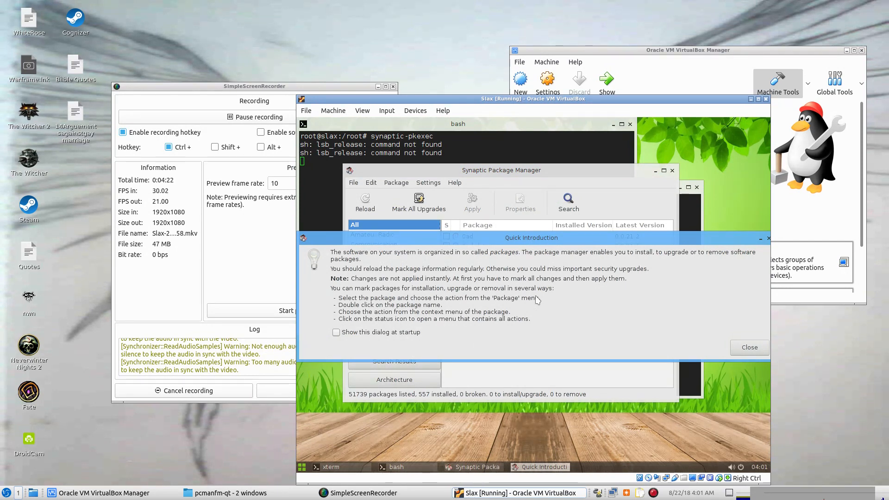
# - Dismiss Synaptic's quick introduction and view the Colors and Distribution preferences
pyautogui.click(749, 347)
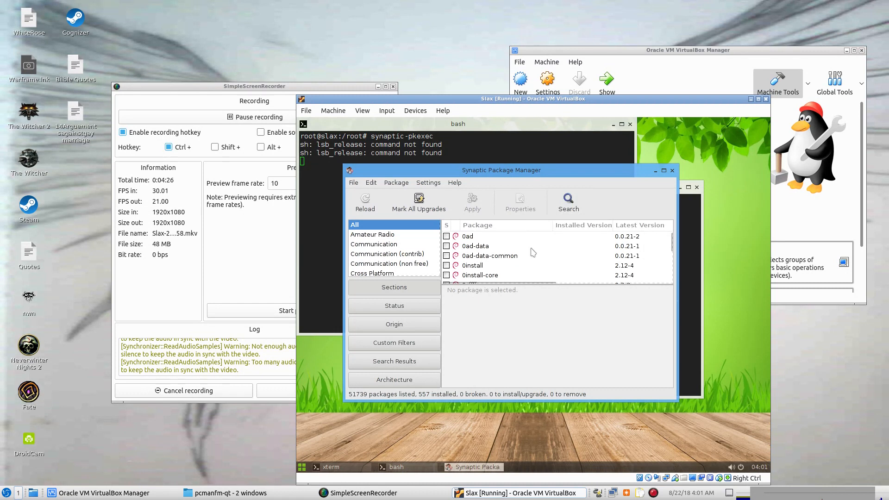
pyautogui.scroll(-3)
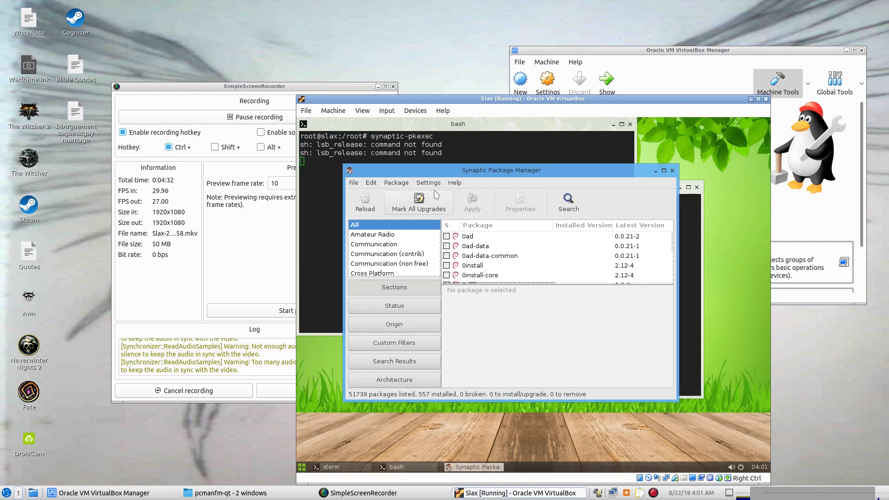
pyautogui.click(428, 183)
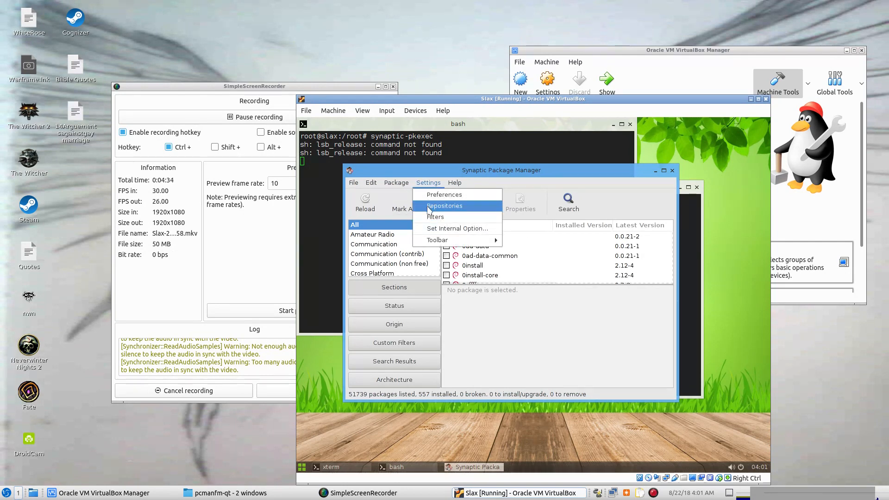
pyautogui.click(444, 205)
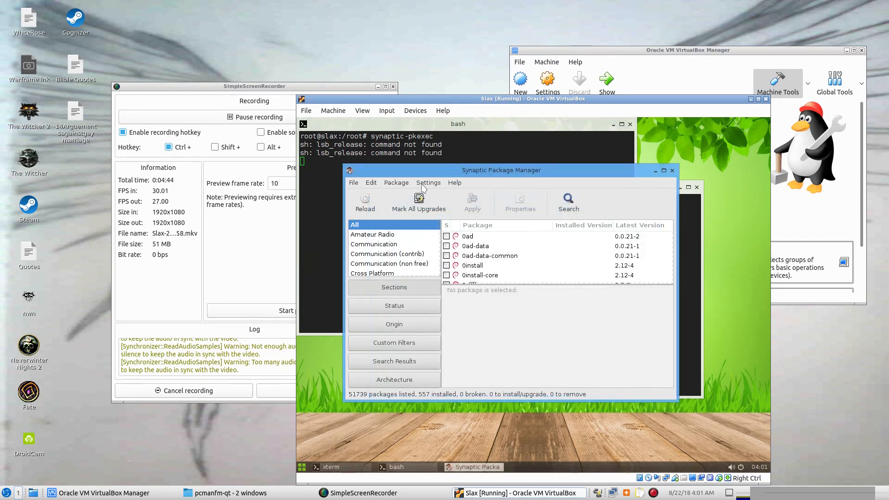
pyautogui.click(428, 183)
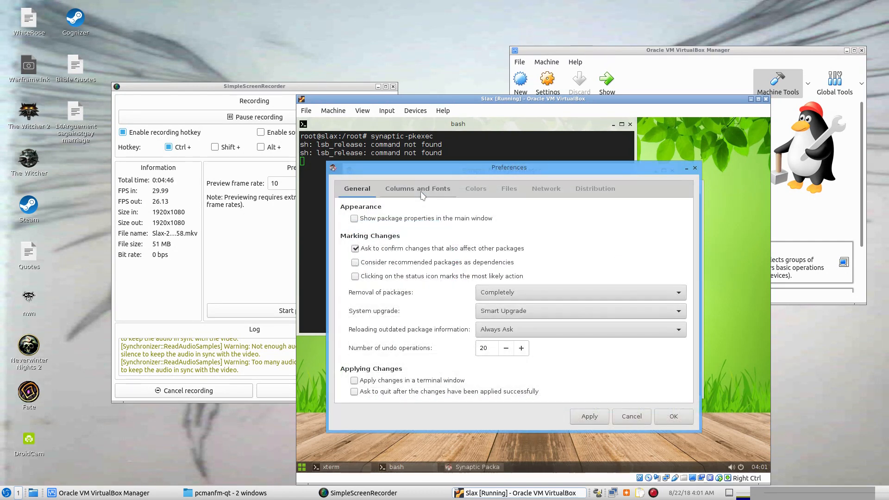
pyautogui.click(476, 188)
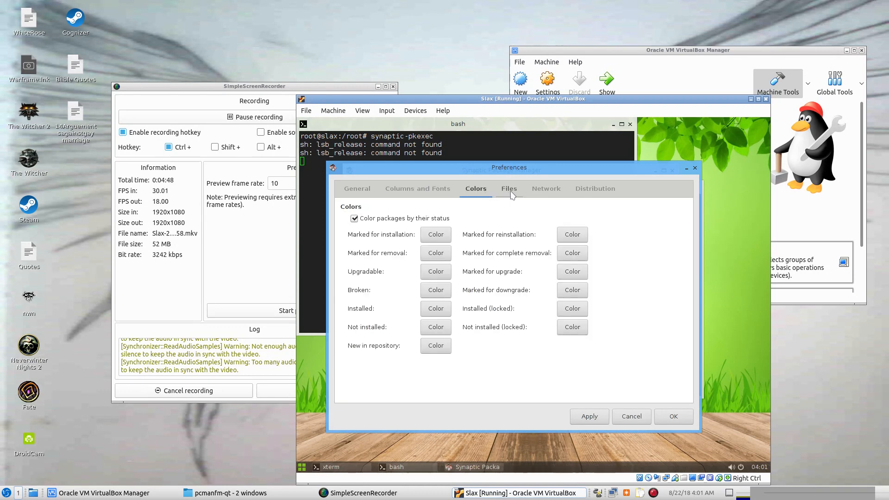
pyautogui.click(595, 189)
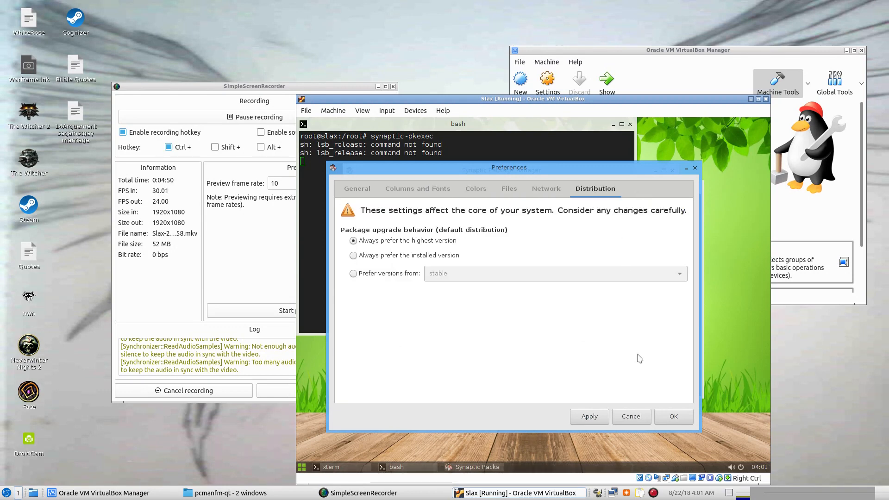
pyautogui.moveTo(635, 397)
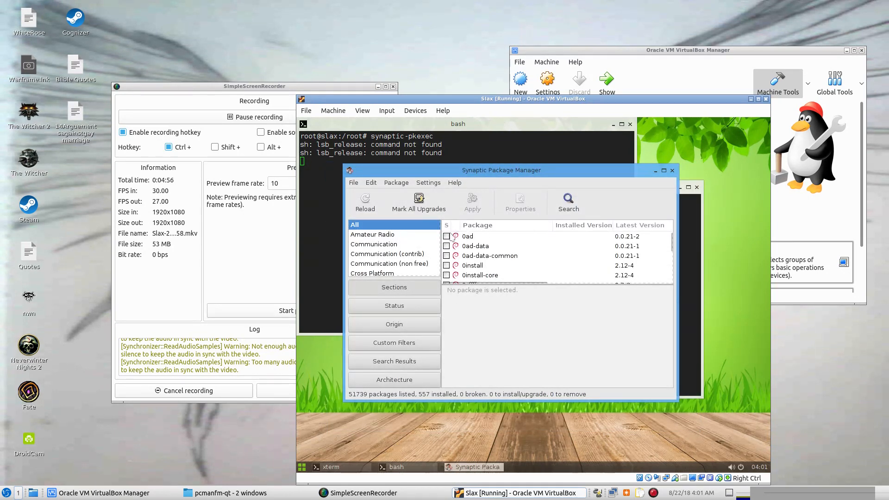
# - Search Synaptic for 'wine' and scroll through the 22 matching packages
pyautogui.click(569, 198)
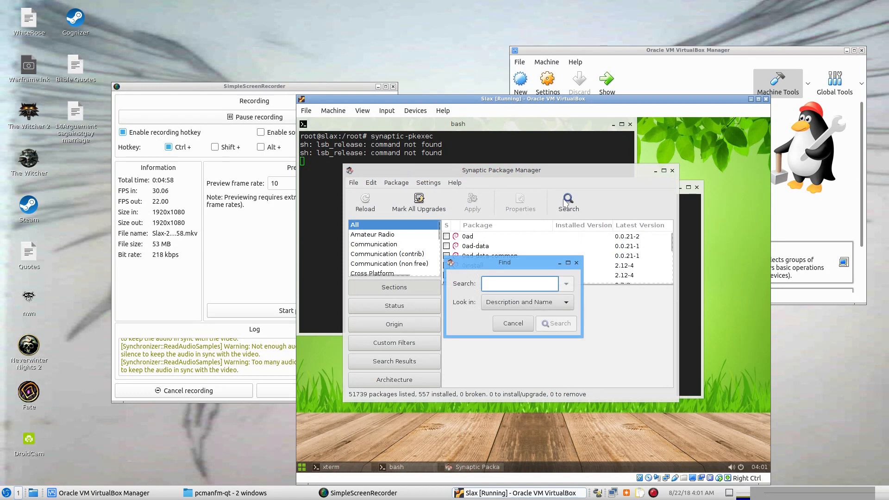
pyautogui.click(556, 323)
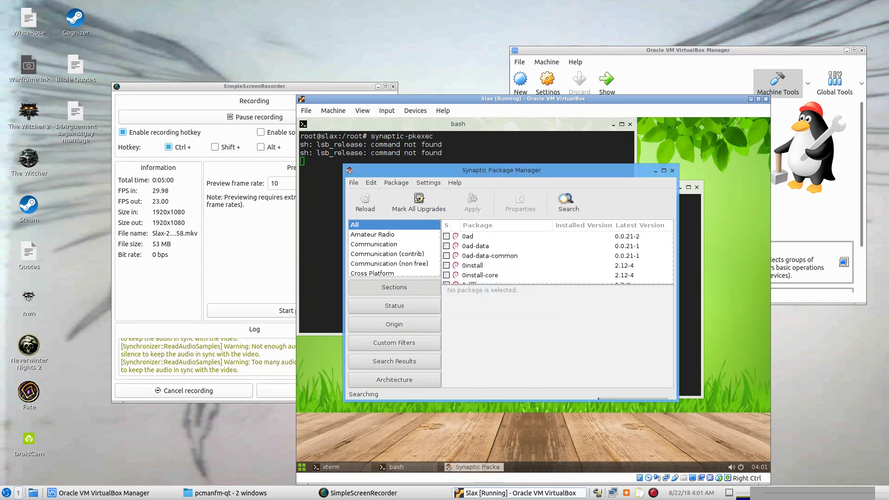
pyautogui.click(568, 199)
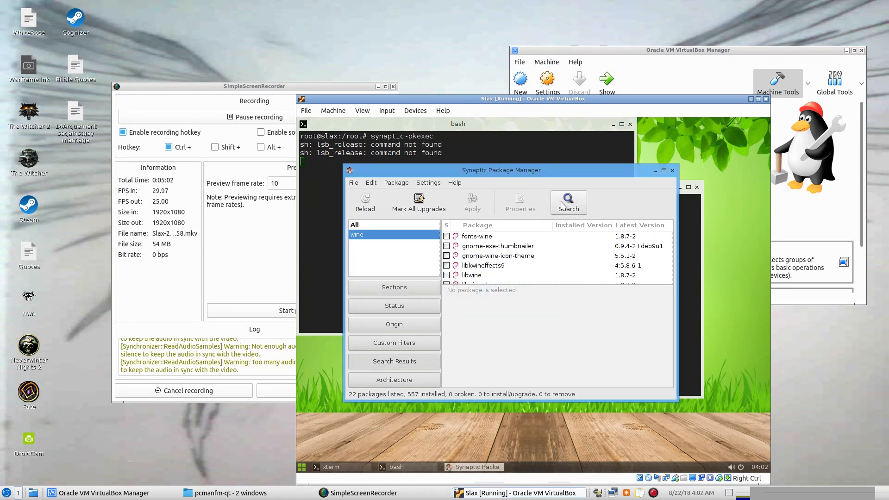
pyautogui.scroll(-3)
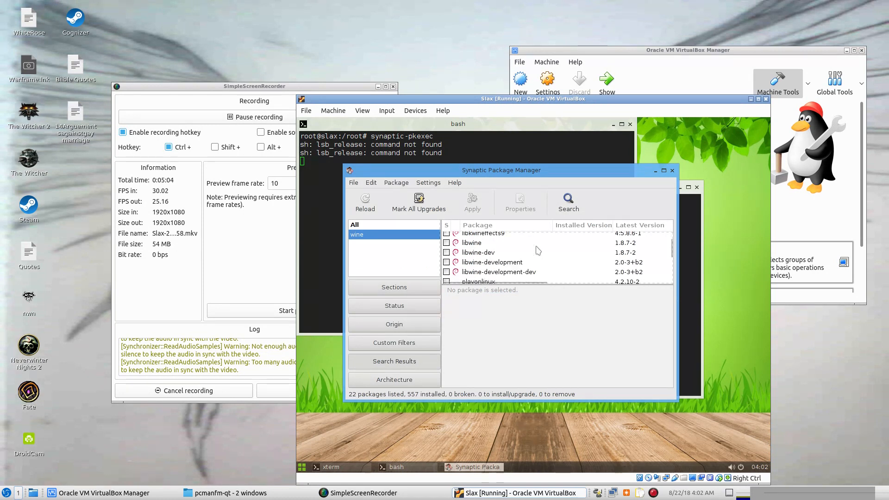
pyautogui.scroll(-3)
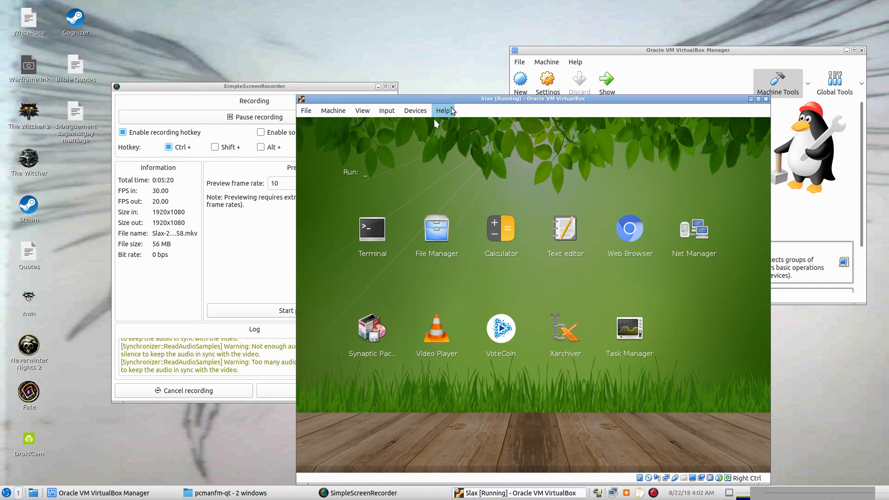
pyautogui.moveTo(378, 175)
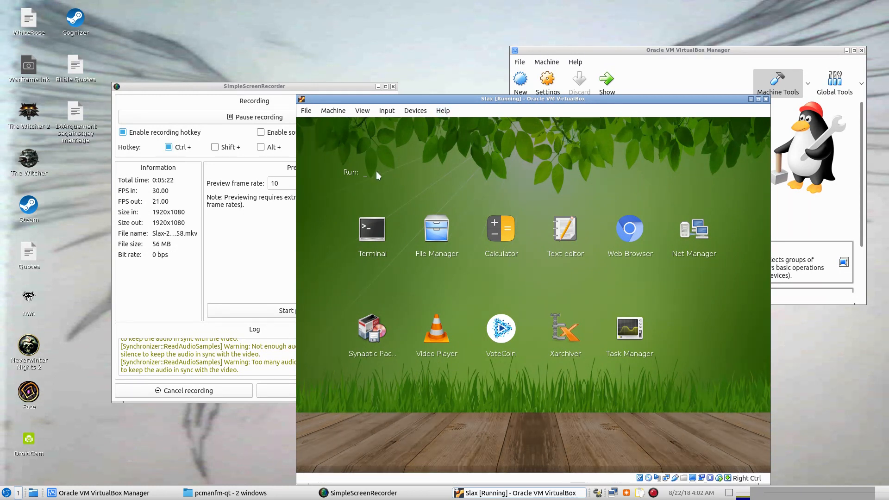
# - Type 'syn' in the launcher's Run field, then dismiss the launcher
pyautogui.write('syn')
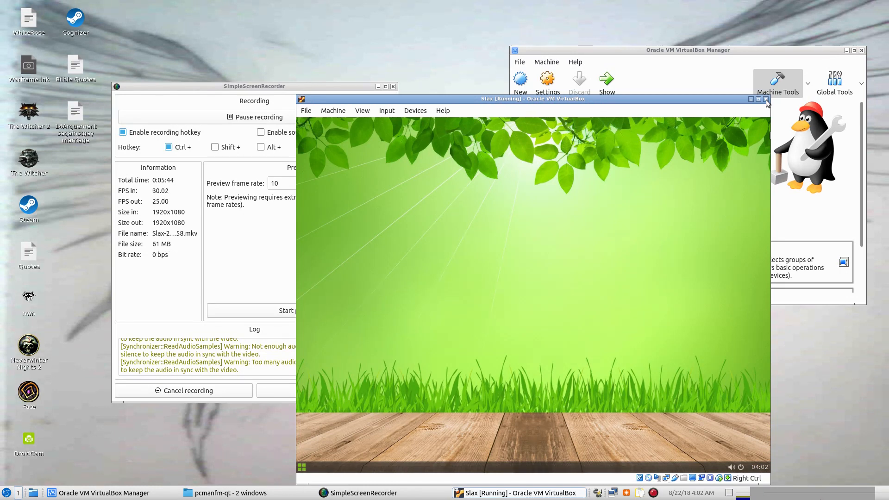
# - Close the Slax VM window, choosing Power off the machine
pyautogui.click(766, 99)
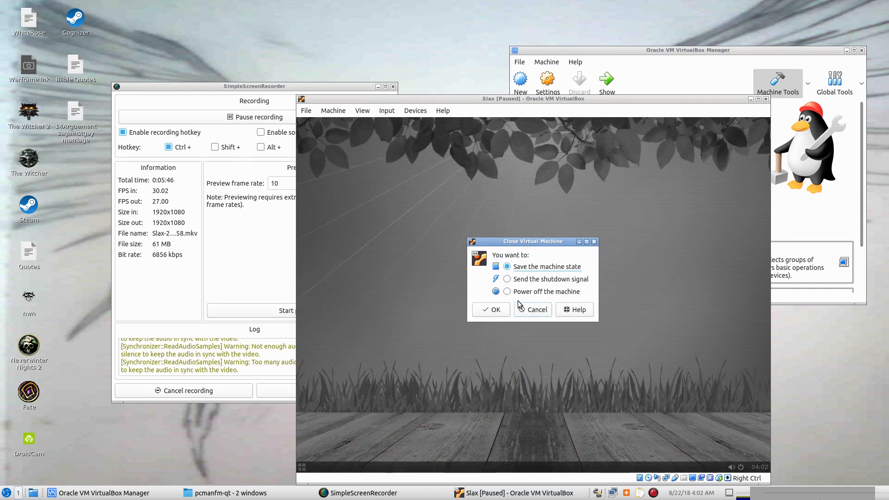
pyautogui.click(506, 292)
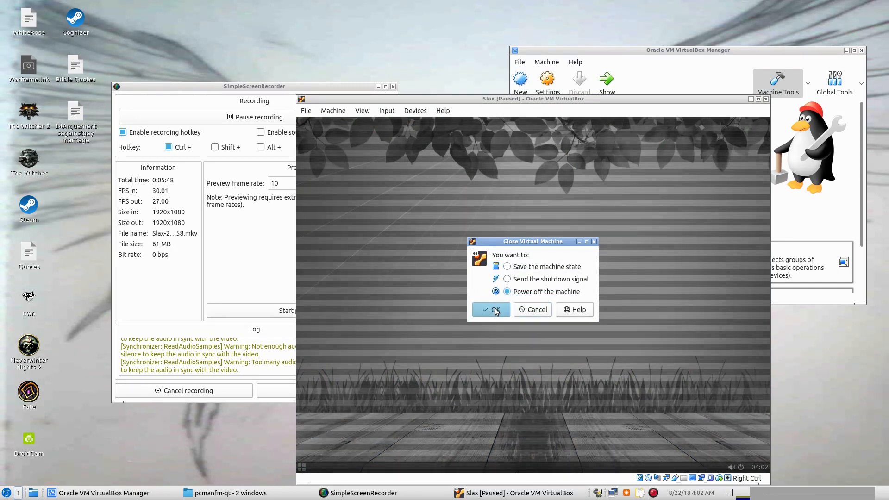
pyautogui.click(491, 310)
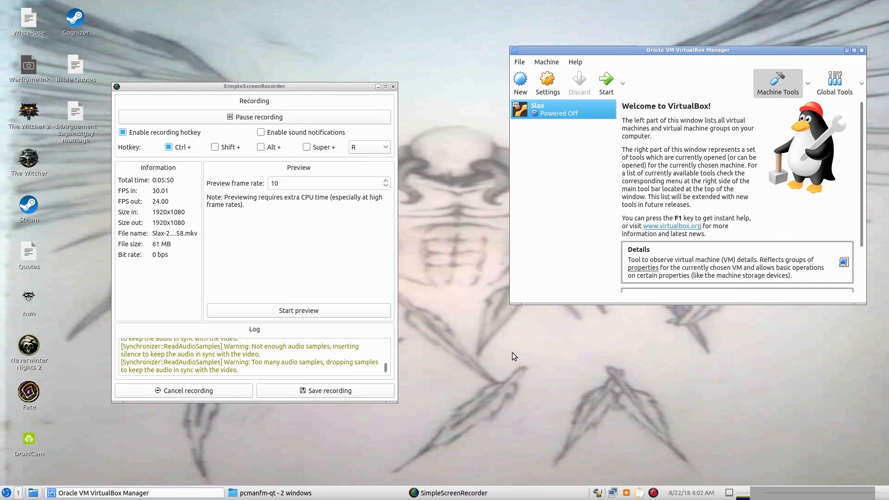